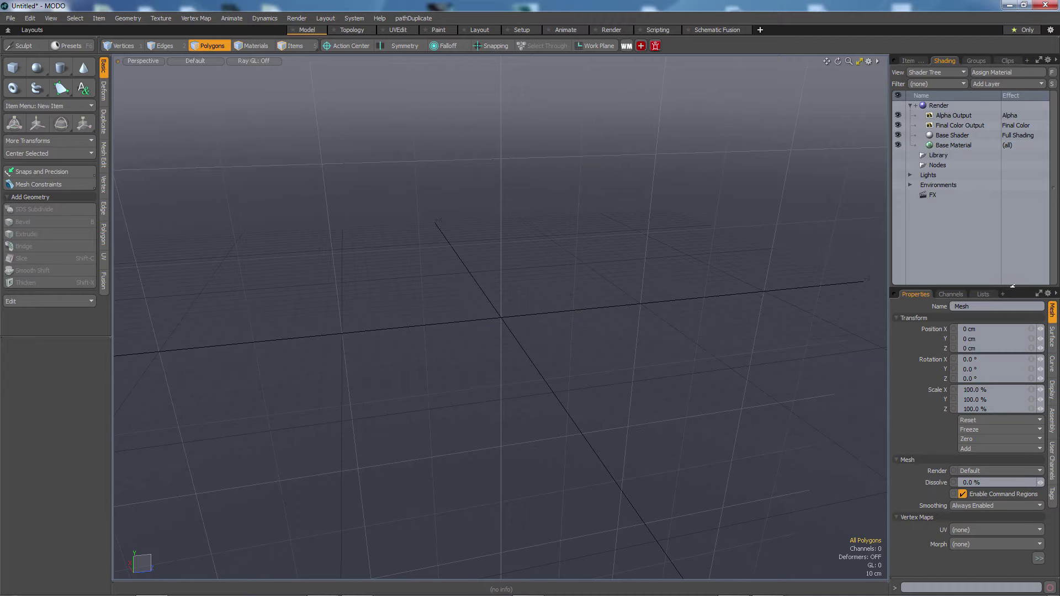
Step: Add a Cube primitive to the scene as the base for the notched block
click(13, 66)
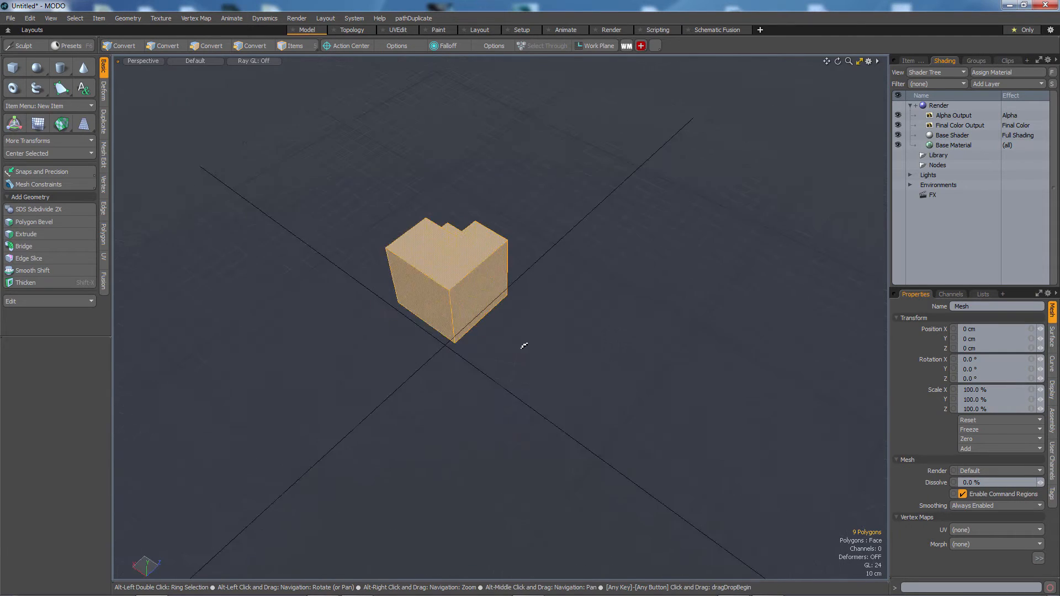
Step: Mirror the notched cube across X, then across Z, to make four blocks
click(210, 45)
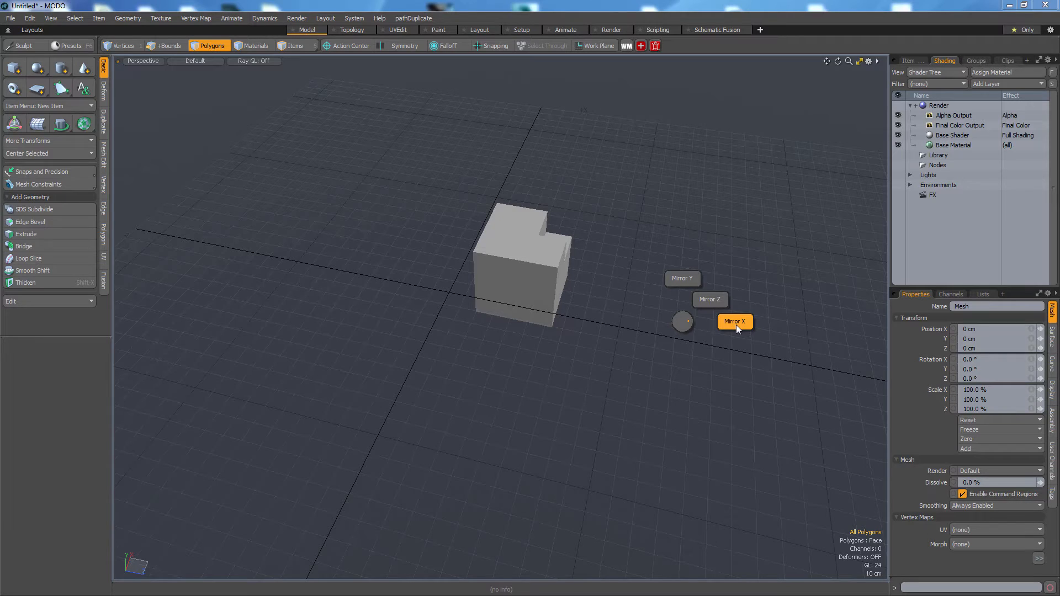
click(734, 322)
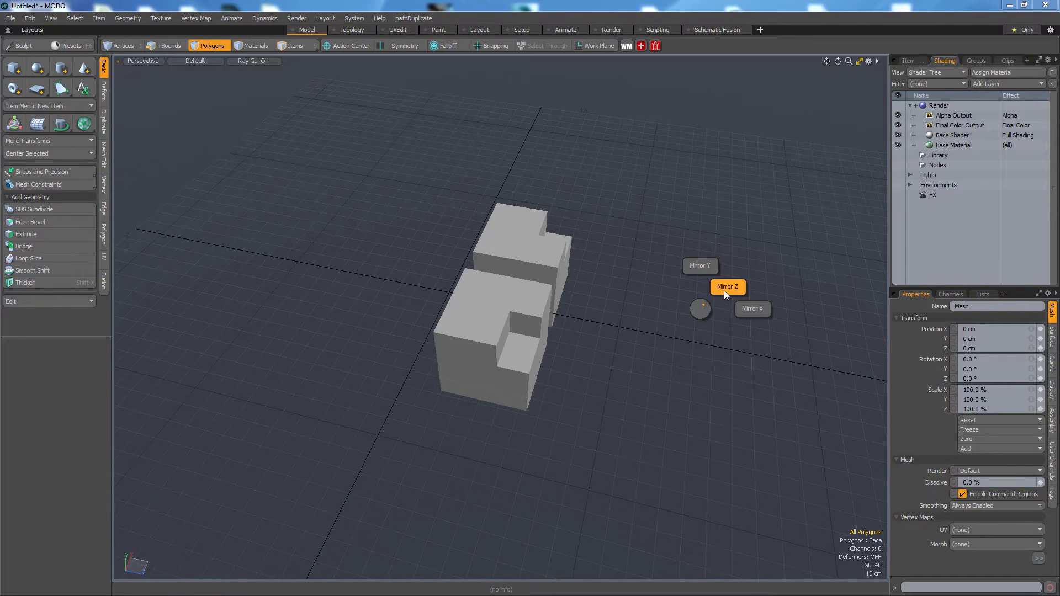
click(727, 286)
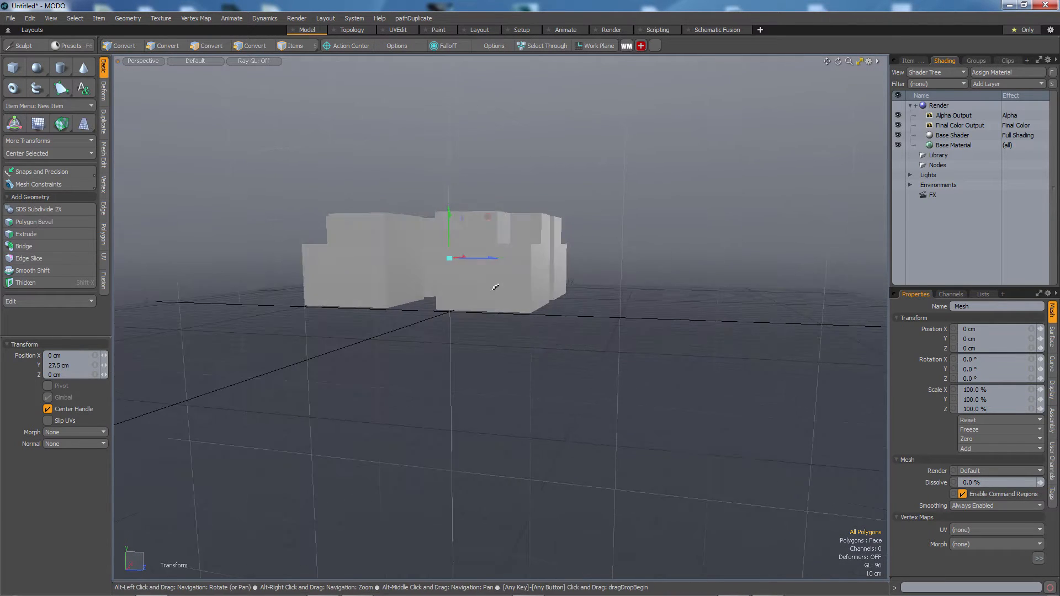
click(210, 45)
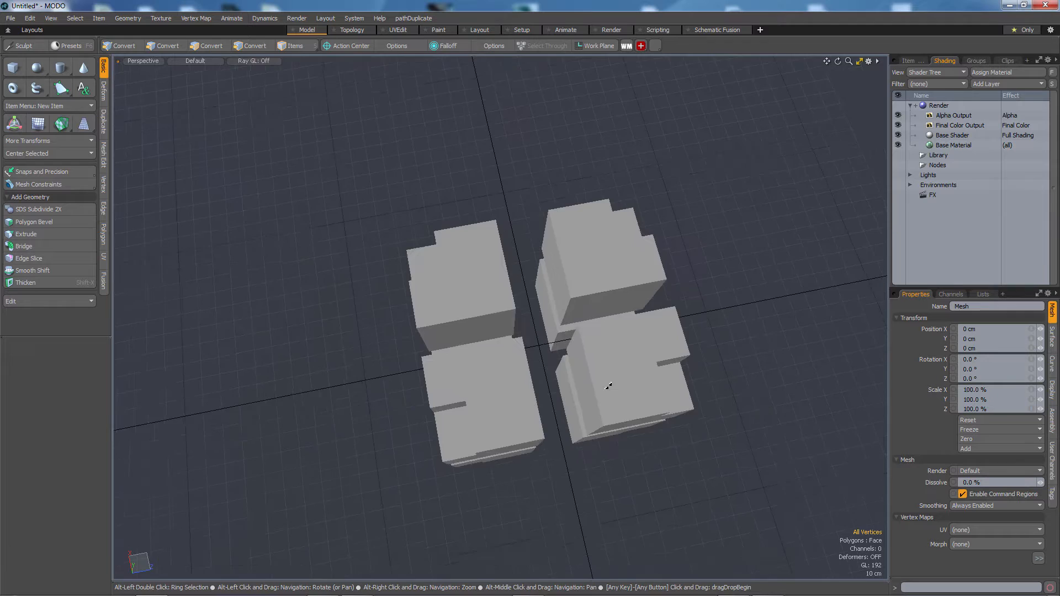
Step: Enter Vertices mode and turn on Y-axis symmetry, toggling it off and back on
click(124, 46)
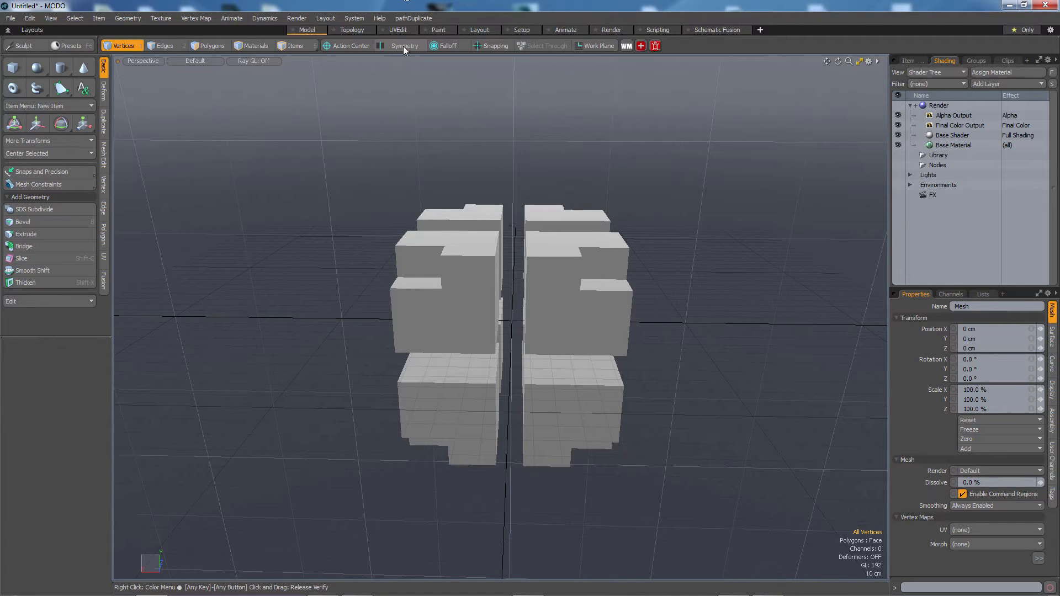
click(398, 45)
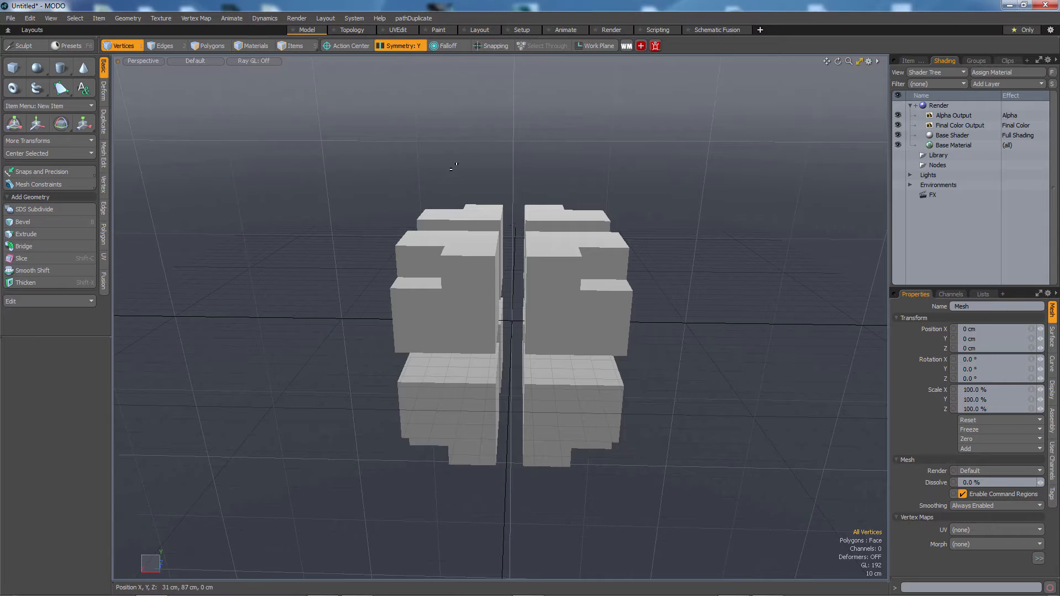
click(399, 45)
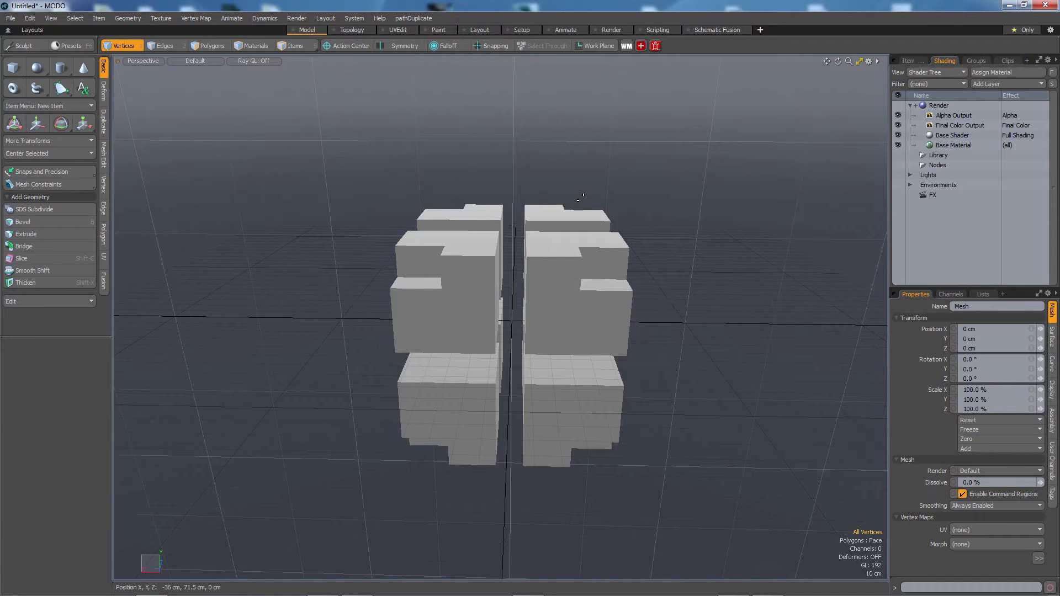
click(399, 46)
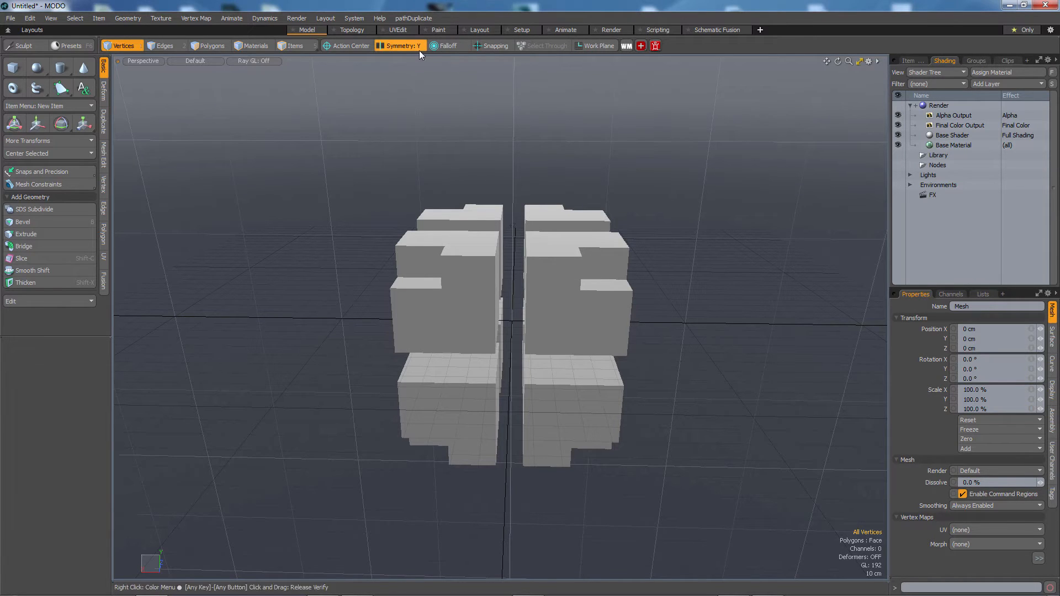
mouse_move(651, 303)
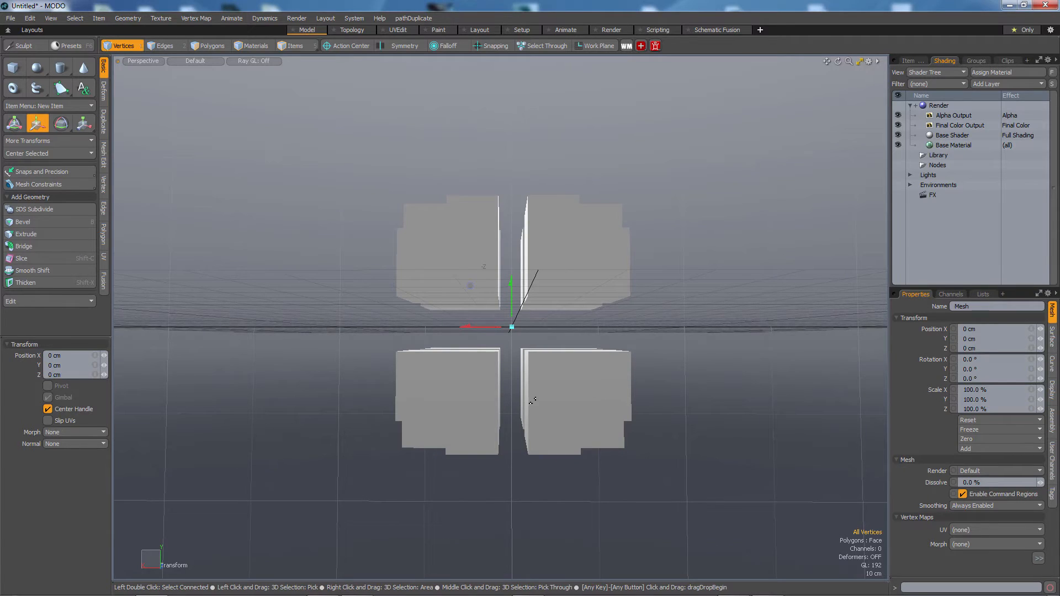
click(401, 45)
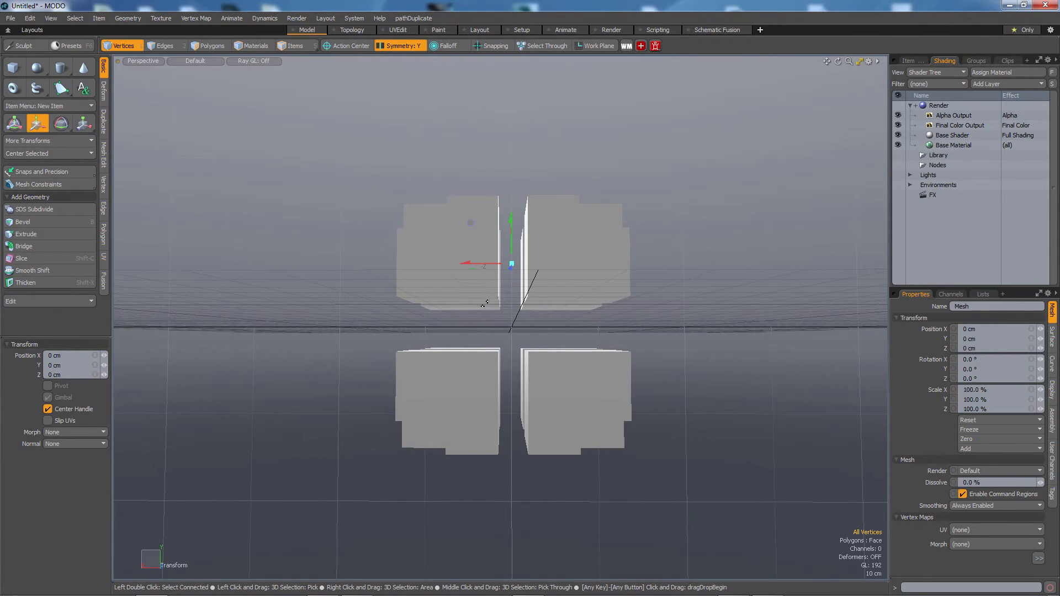
mouse_move(687, 305)
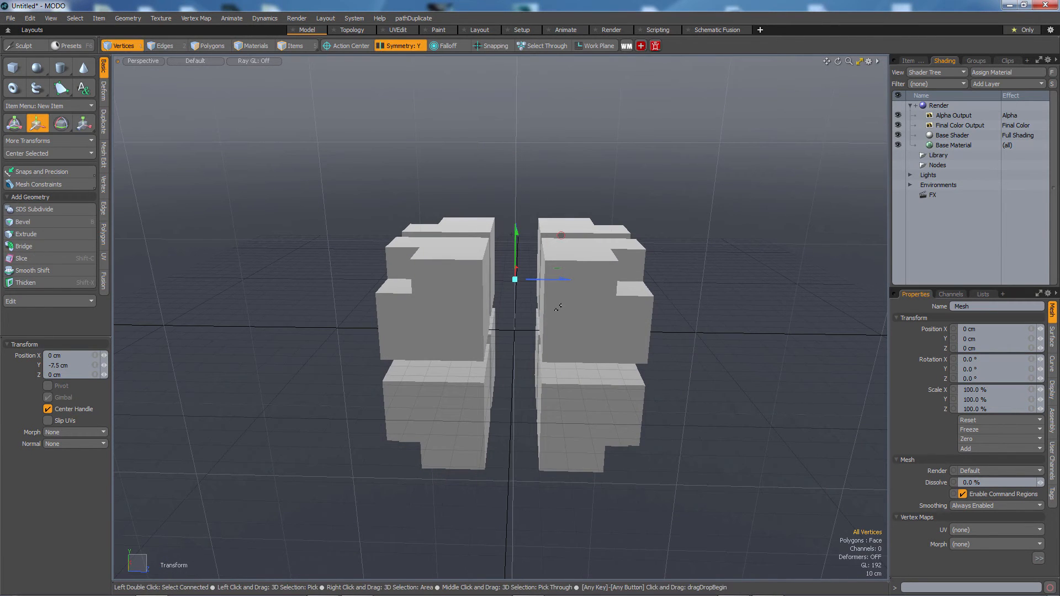
mouse_move(556, 315)
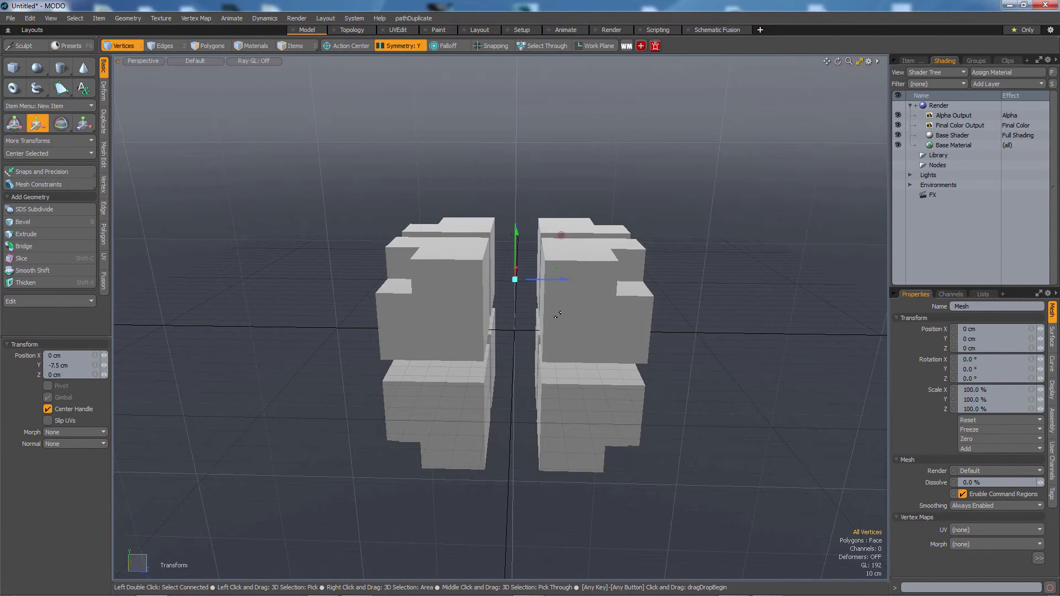
mouse_move(747, 372)
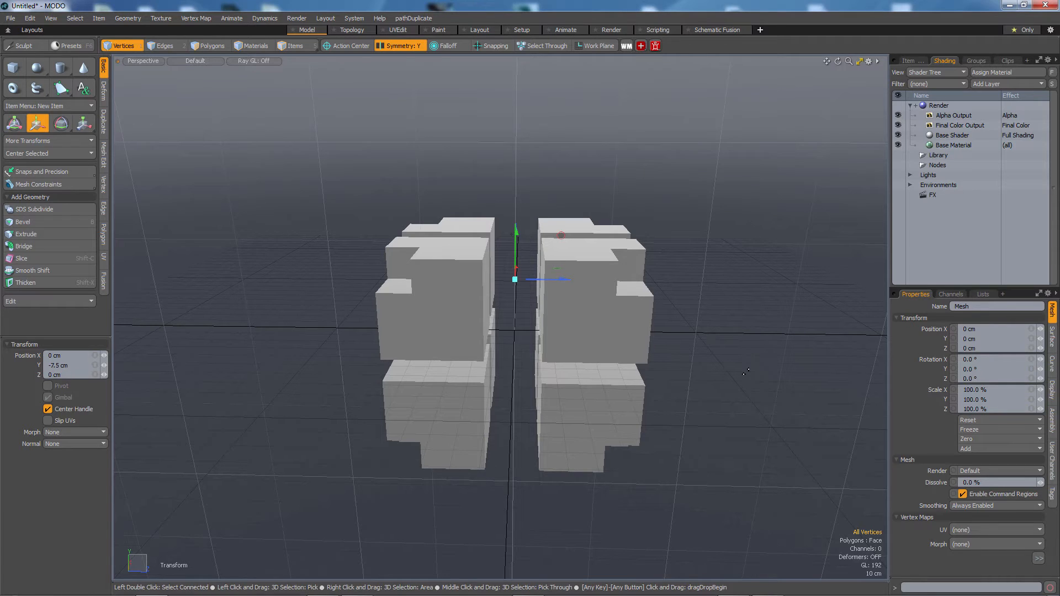
Step: Change the symmetry axis from Y to Z in the symmetry options
click(398, 45)
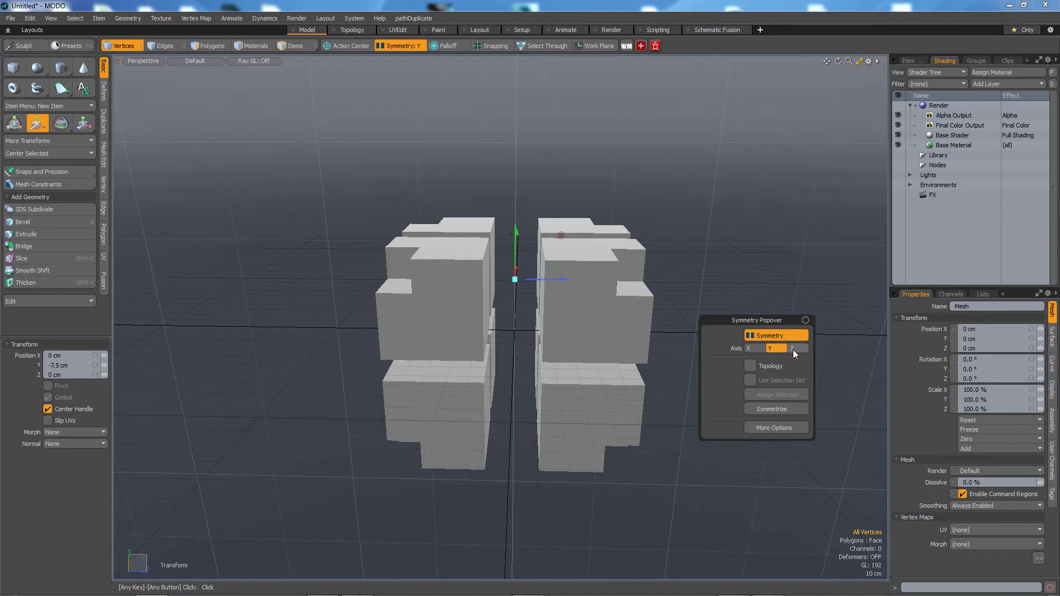
click(792, 348)
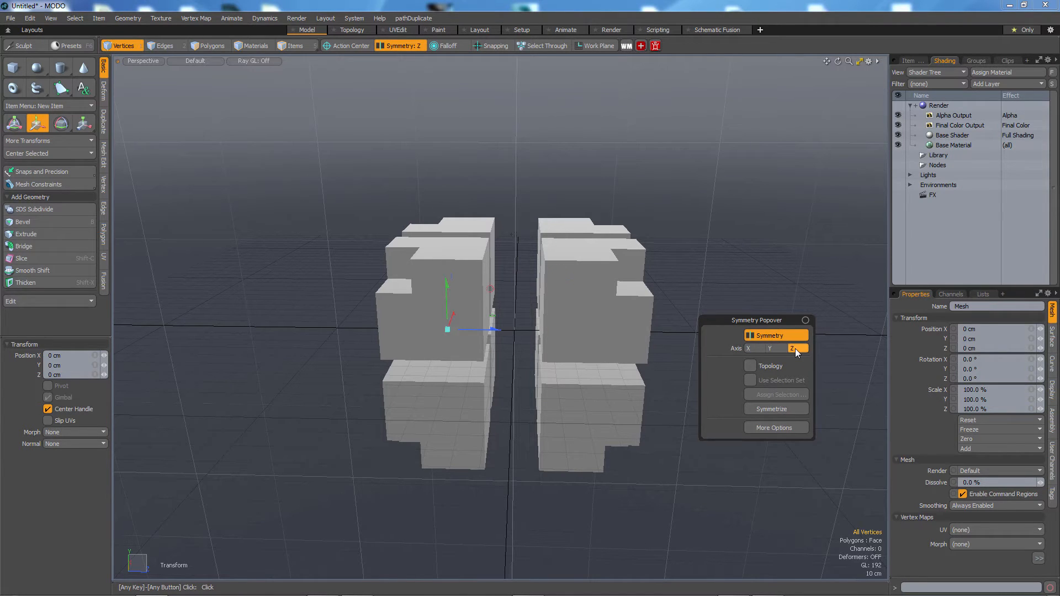
click(769, 348)
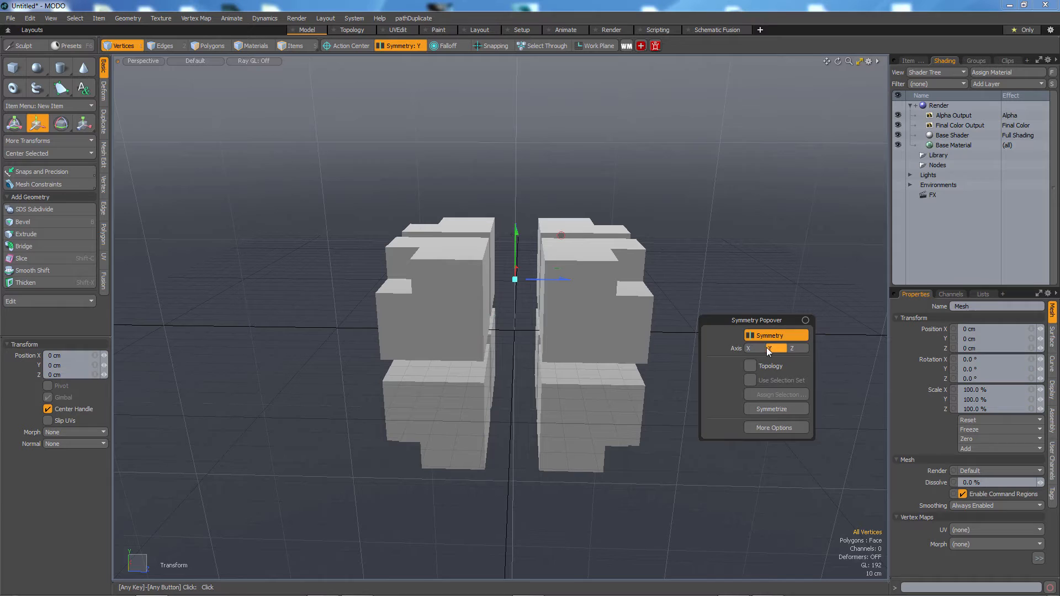
click(792, 348)
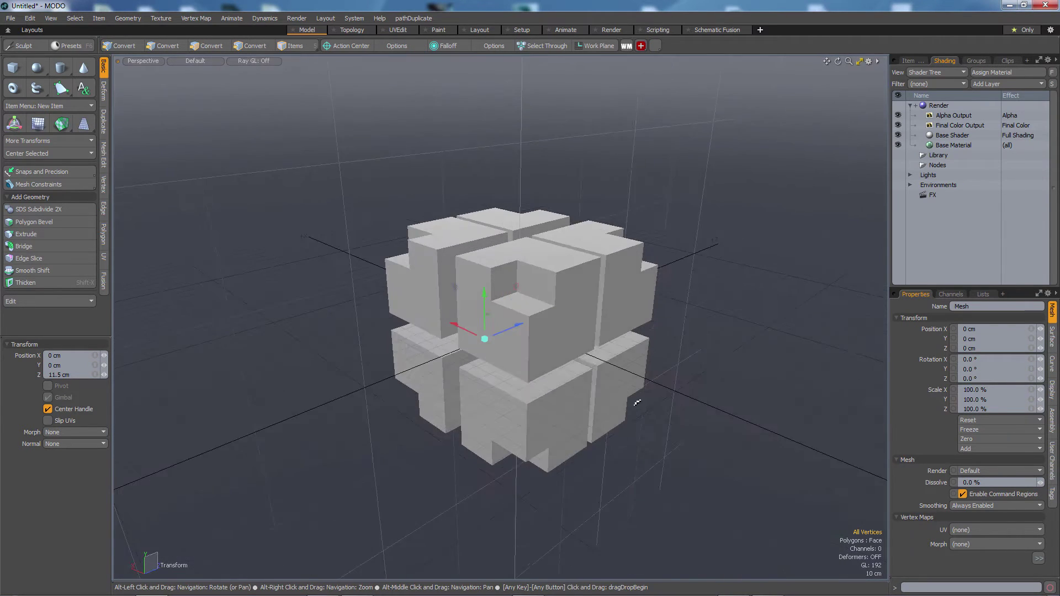
click(399, 45)
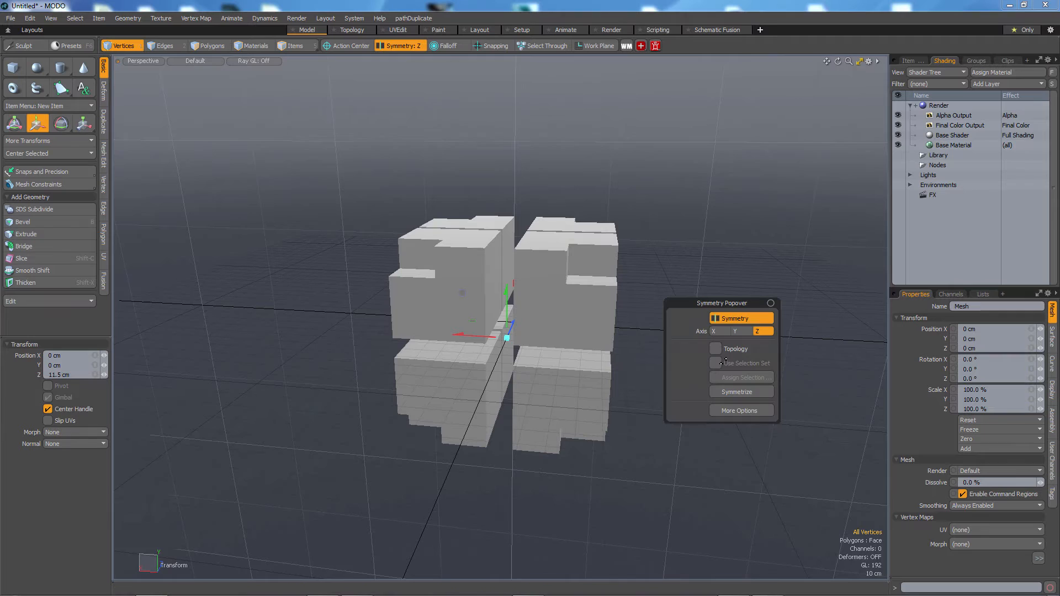
click(714, 331)
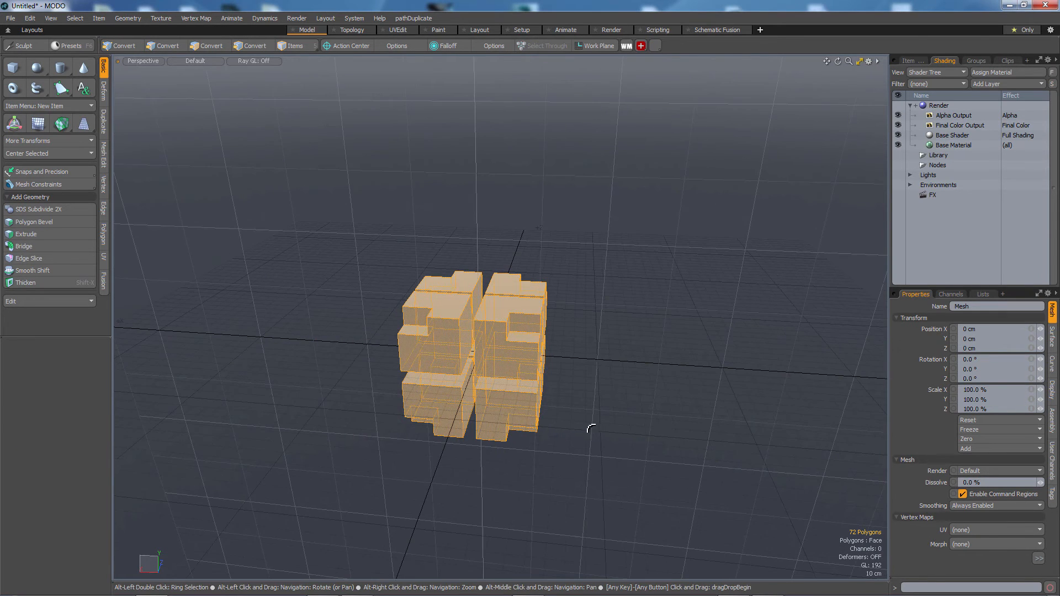
click(211, 46)
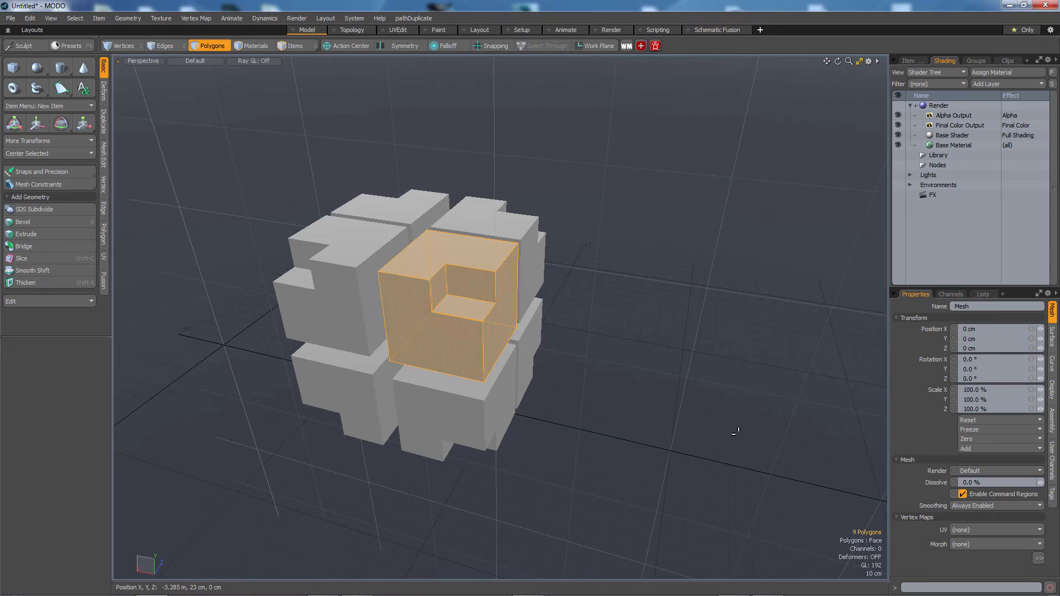
click(165, 45)
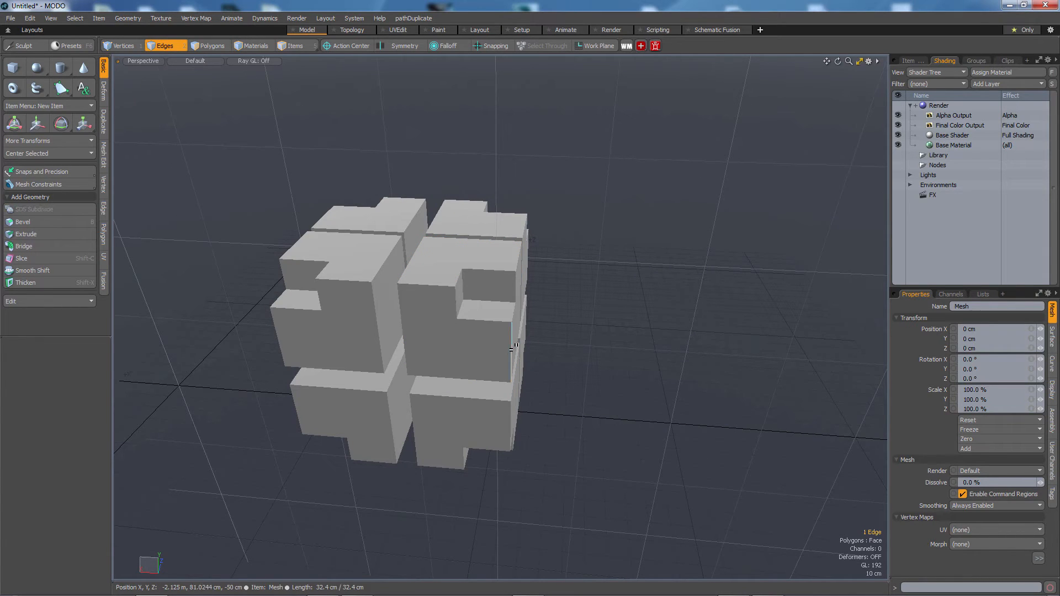
click(512, 345)
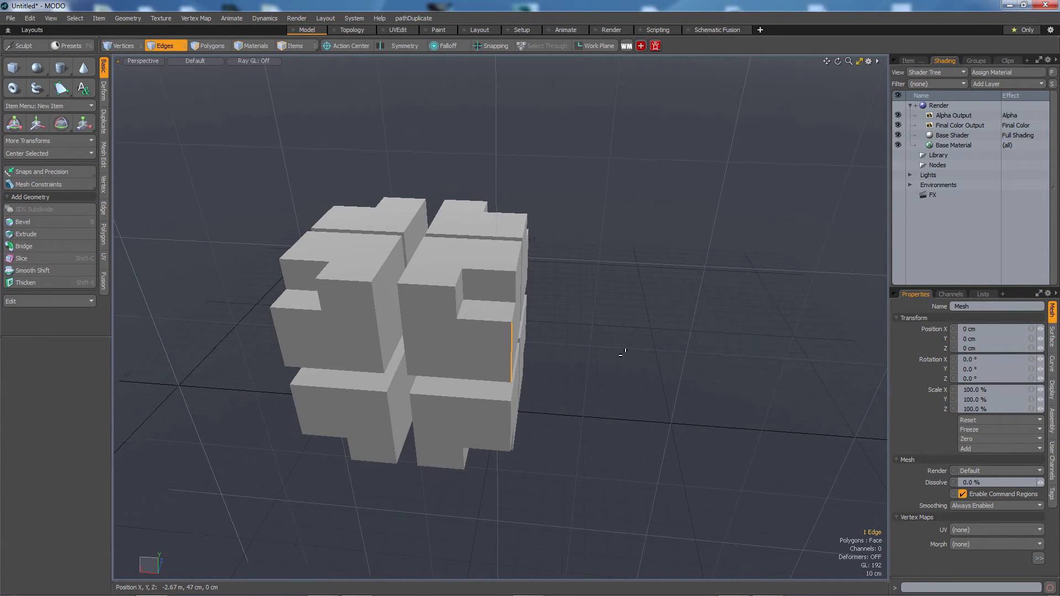
click(165, 46)
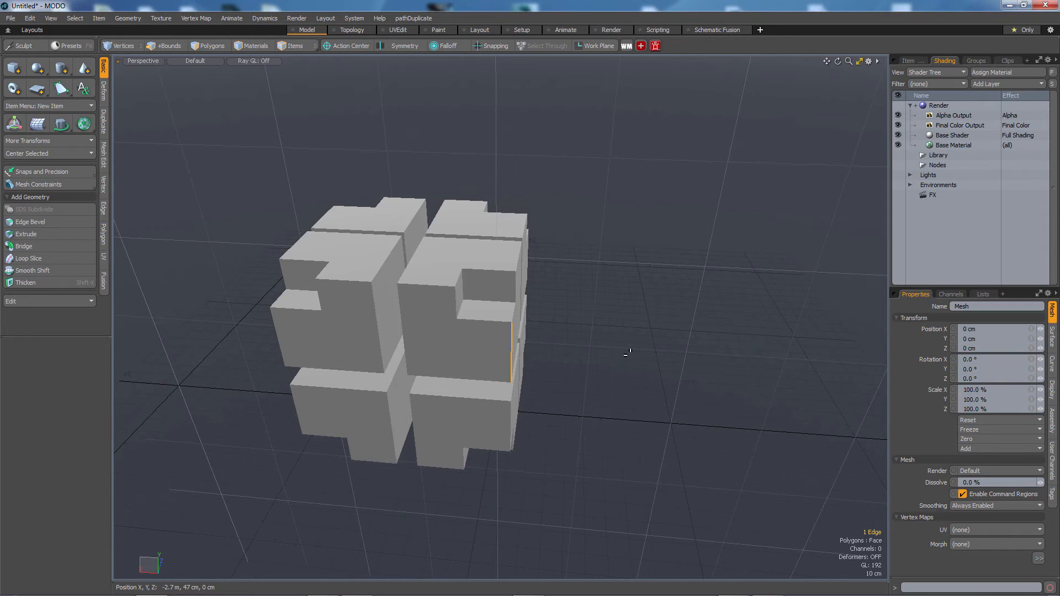
click(627, 353)
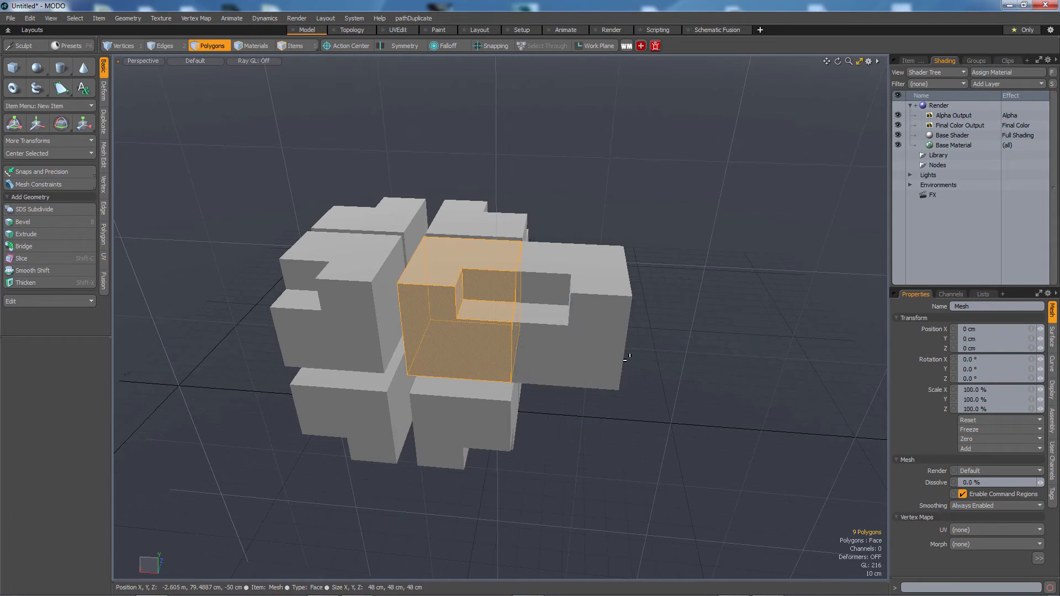
click(165, 45)
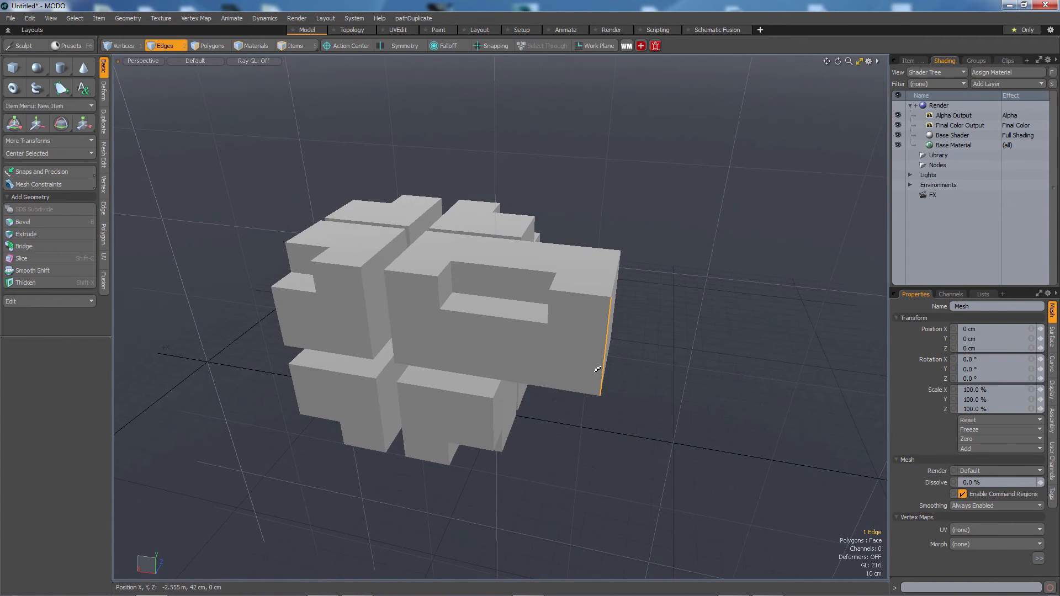
click(211, 45)
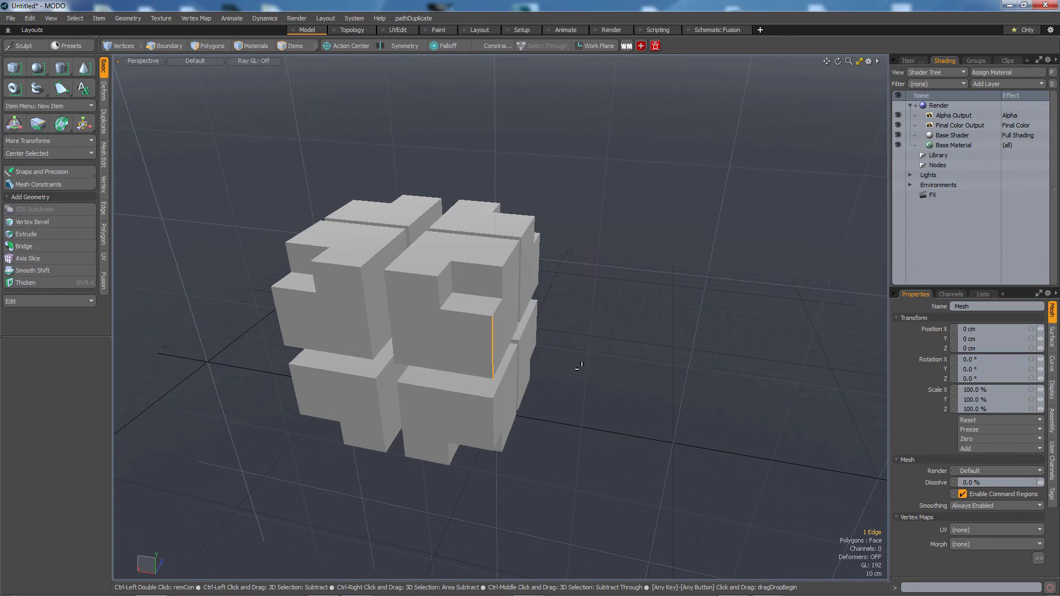
click(211, 45)
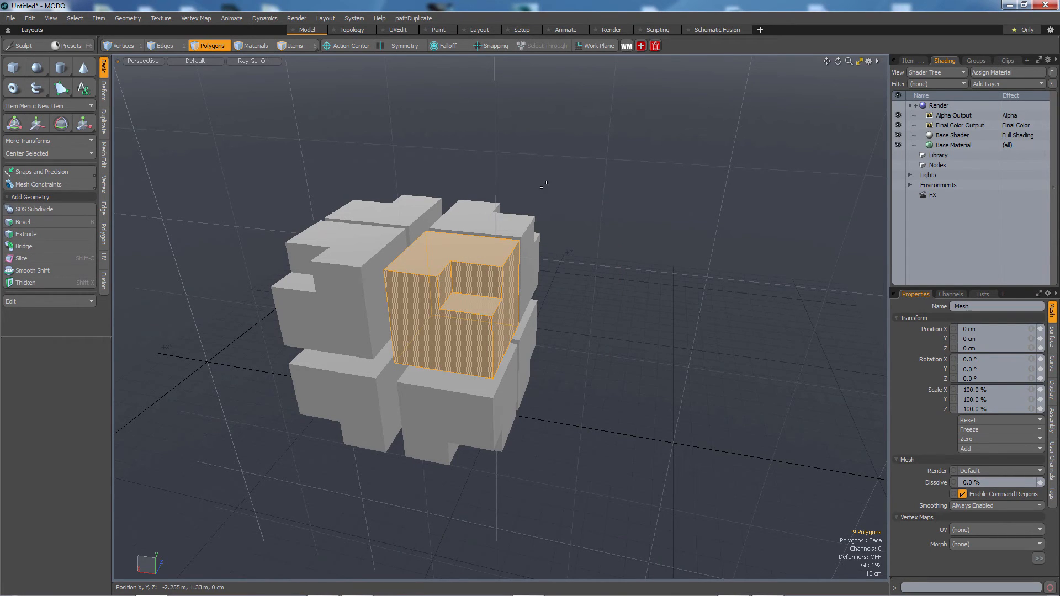
click(631, 361)
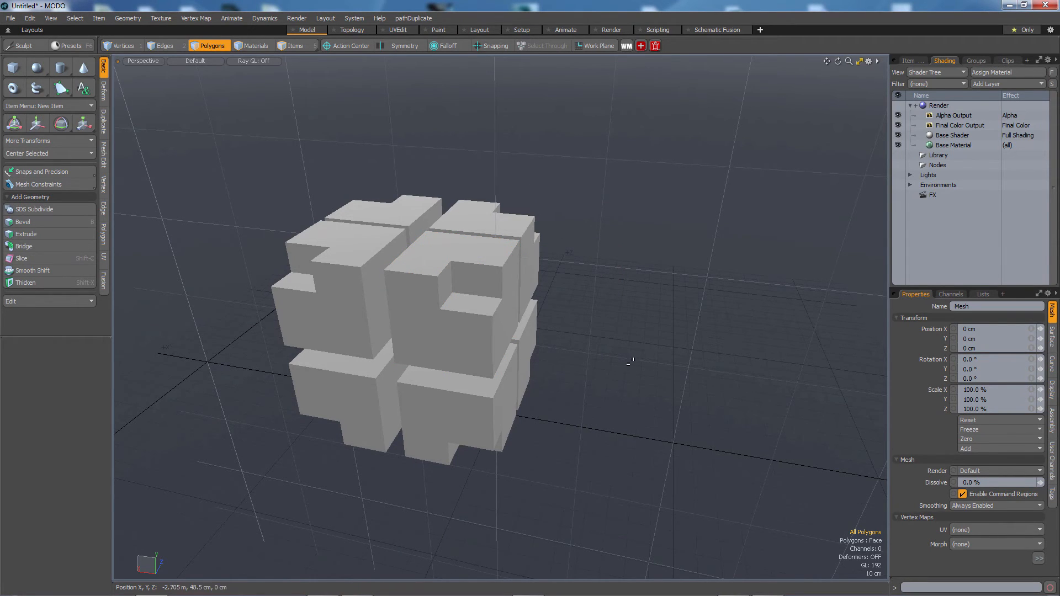
mouse_move(861, 525)
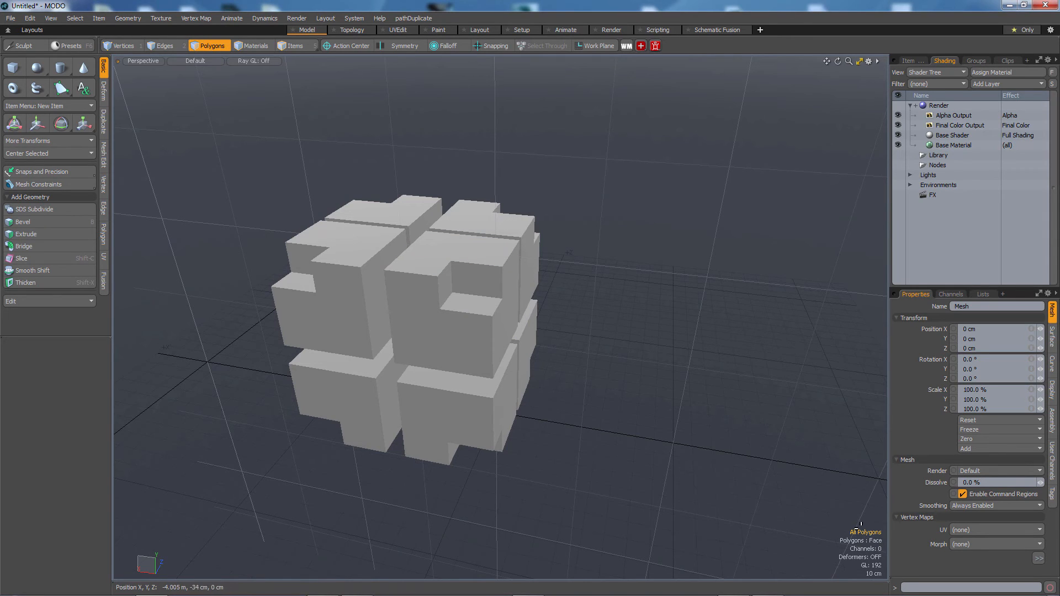
mouse_move(798, 543)
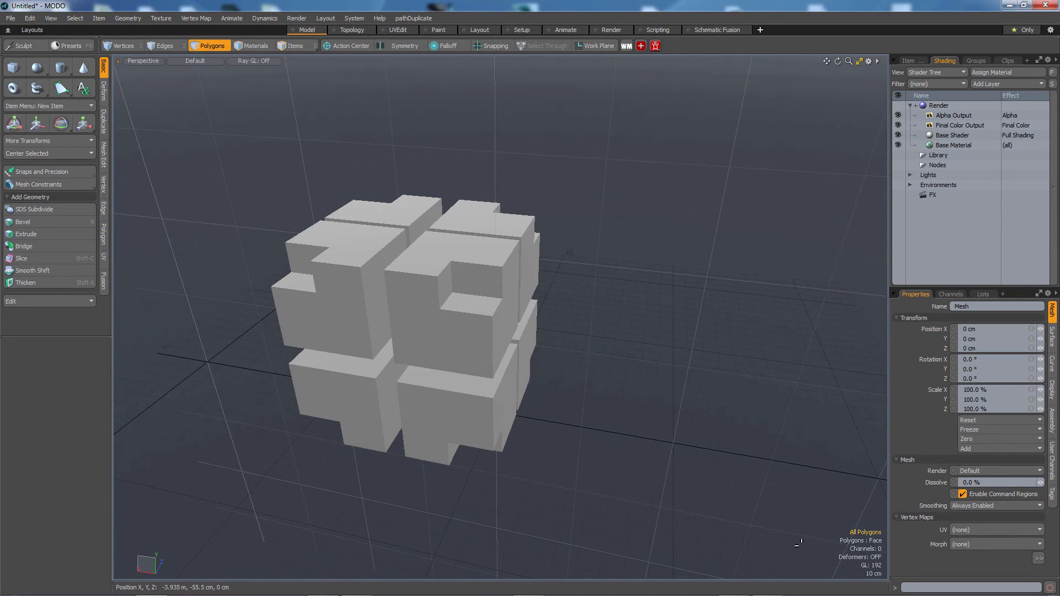
Step: Switch to edge mode and repeatedly mirror the block across X, Y and Z
click(166, 45)
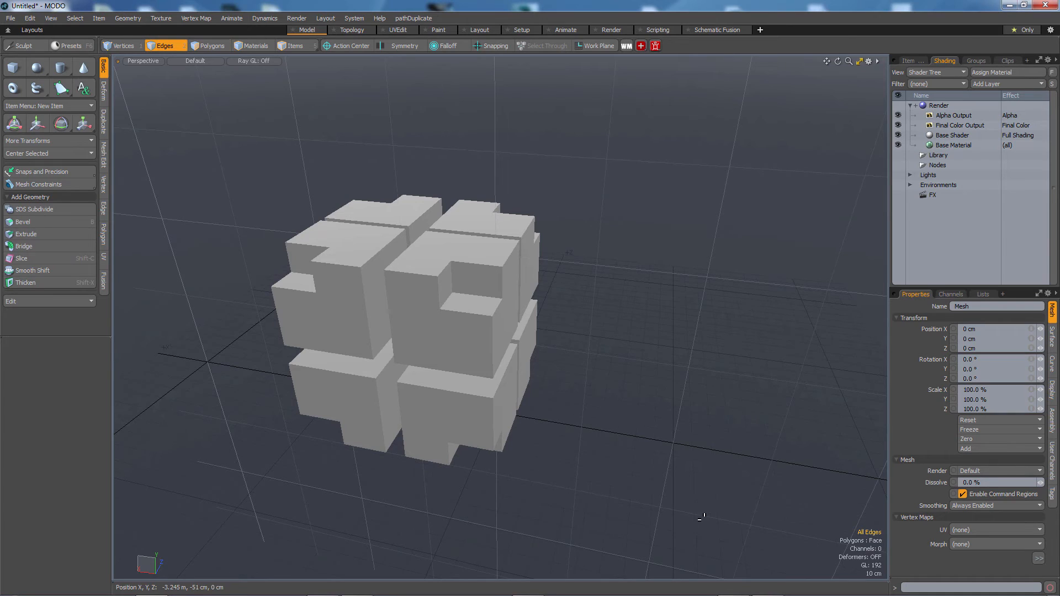
click(492, 345)
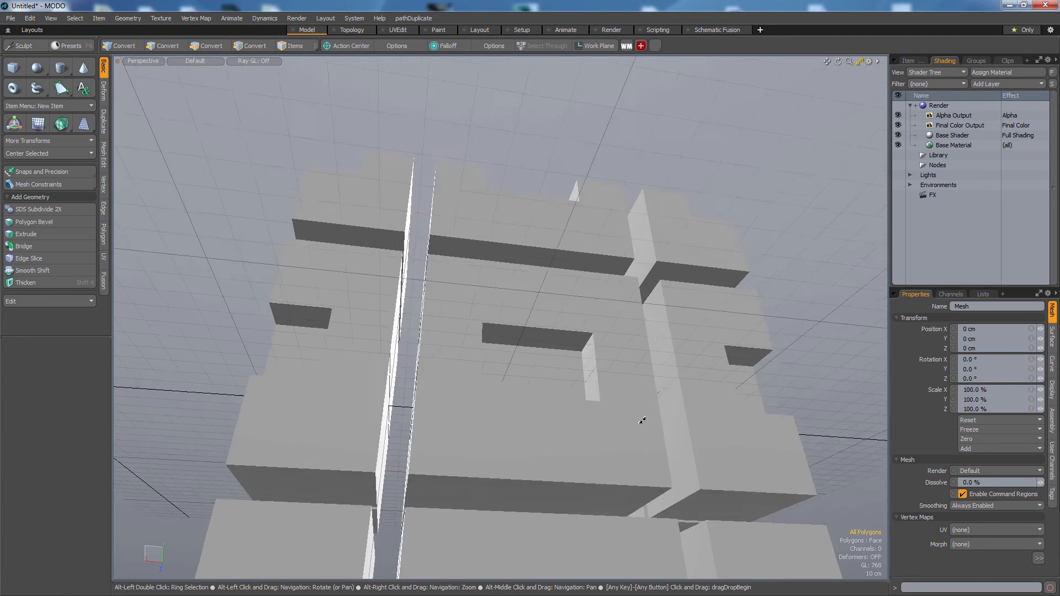
click(166, 46)
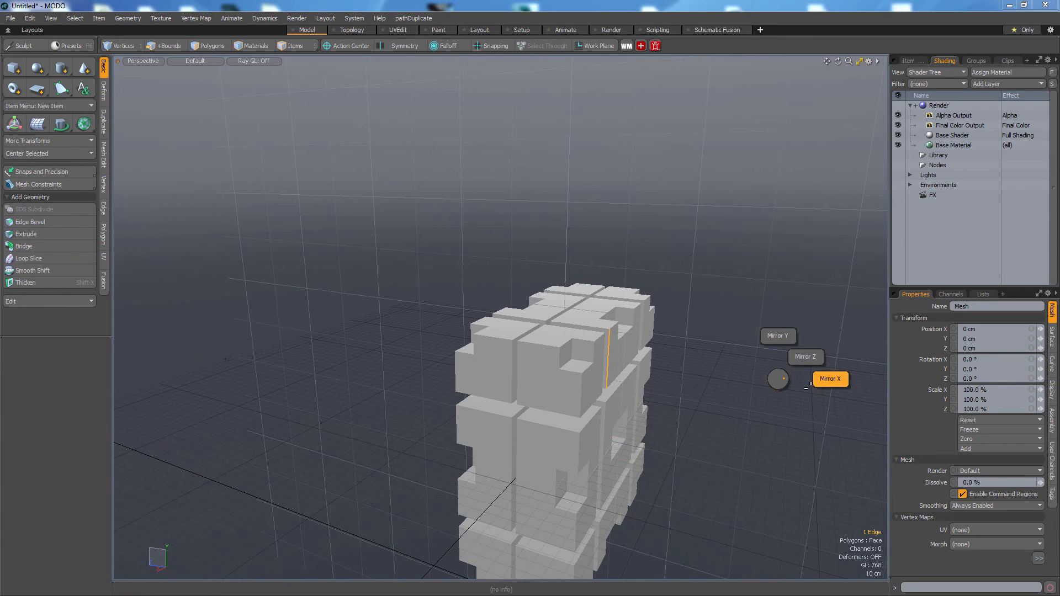
click(165, 45)
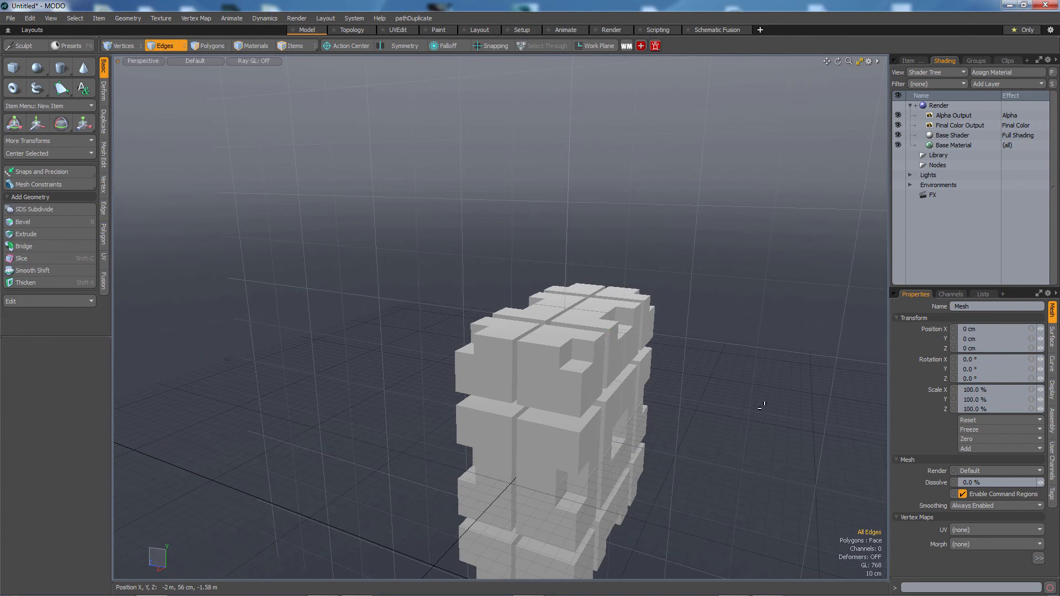
click(211, 45)
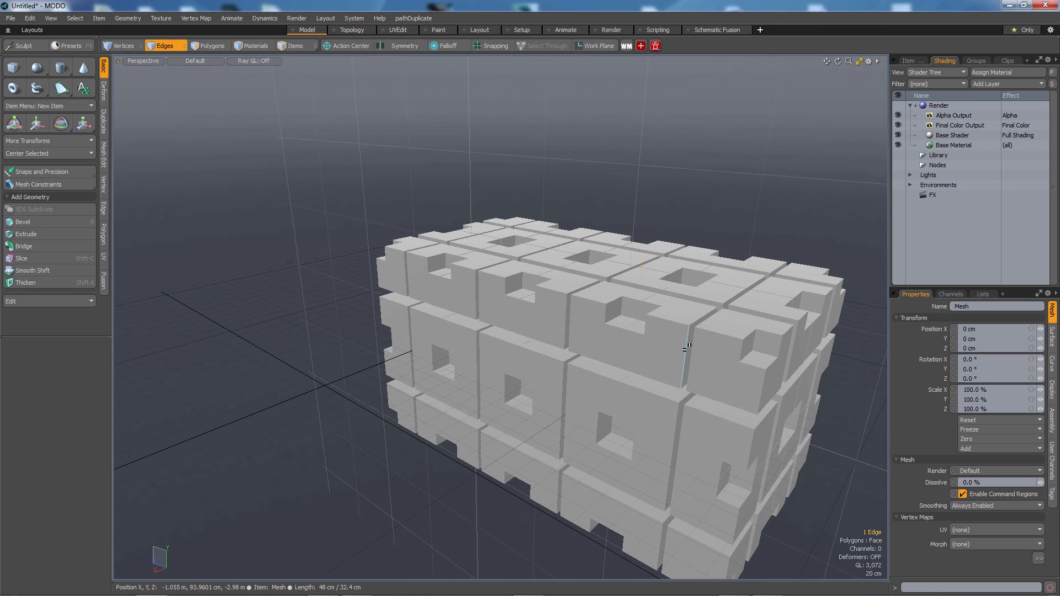
click(212, 46)
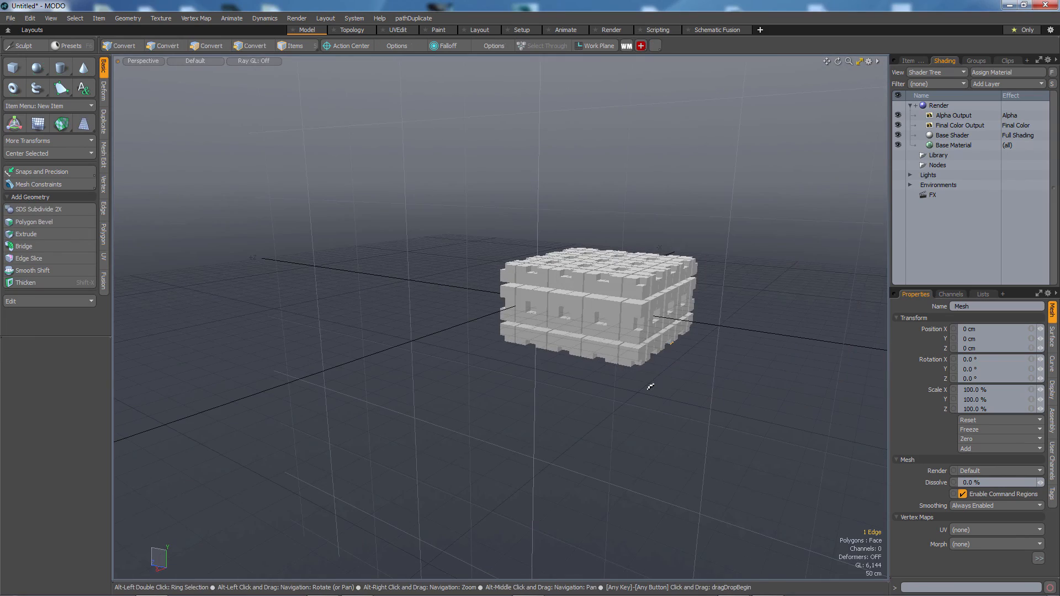
click(212, 46)
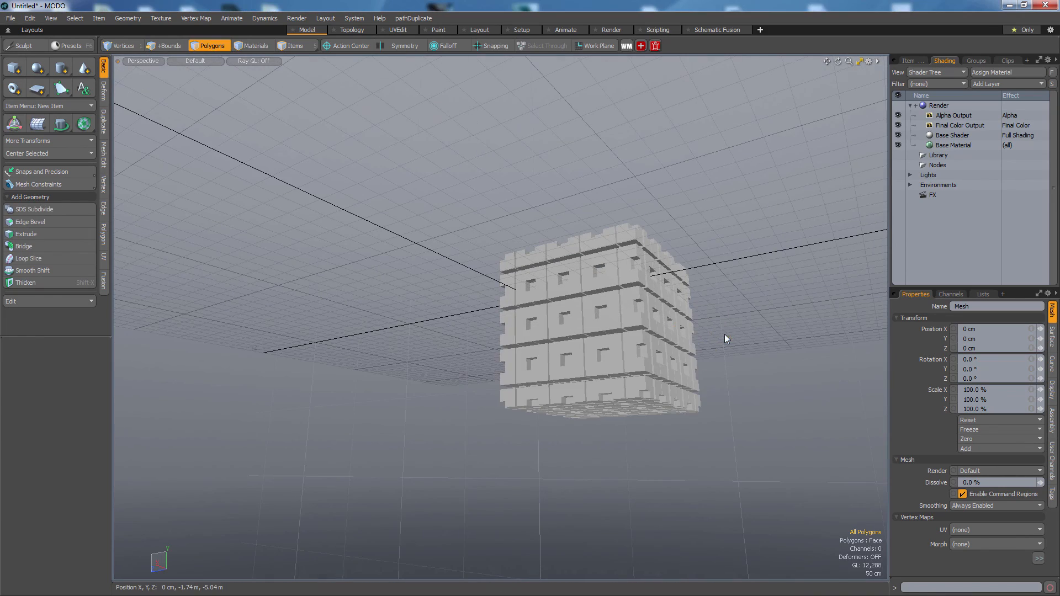